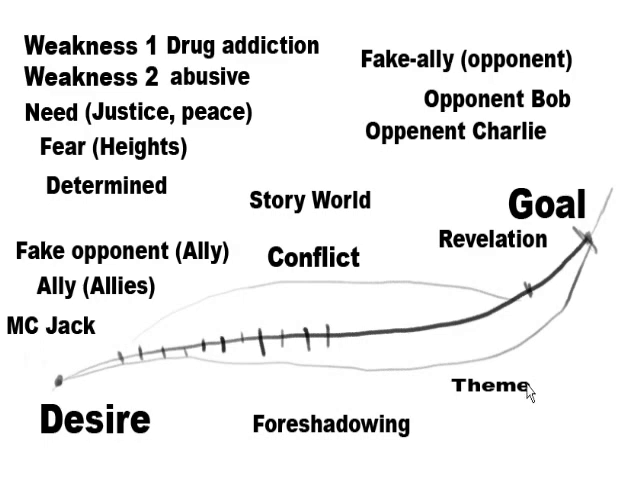
pyautogui.moveTo(431, 387)
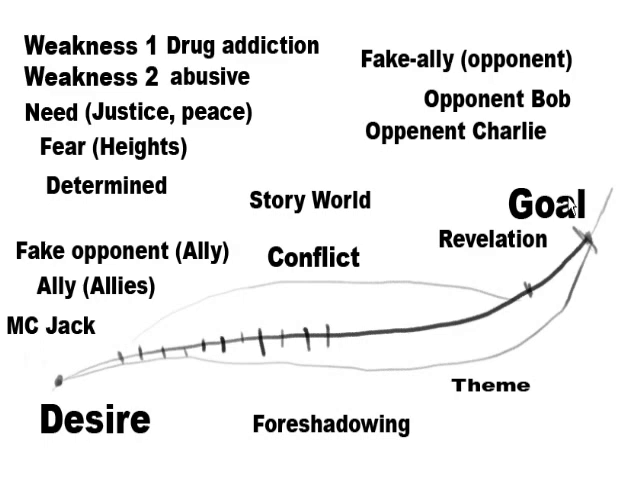
pyautogui.moveTo(588, 225)
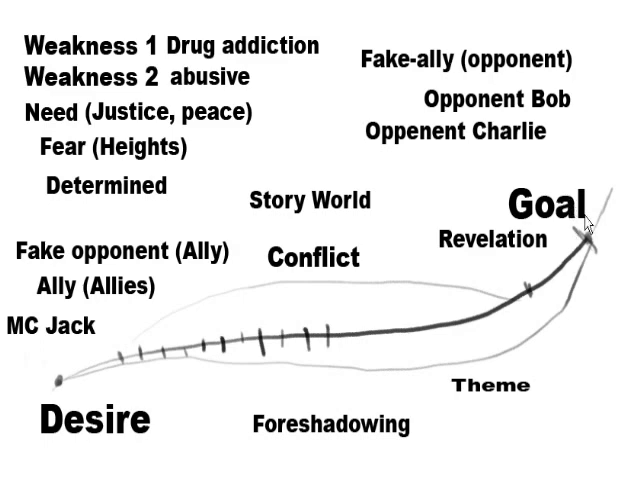
pyautogui.moveTo(240, 242)
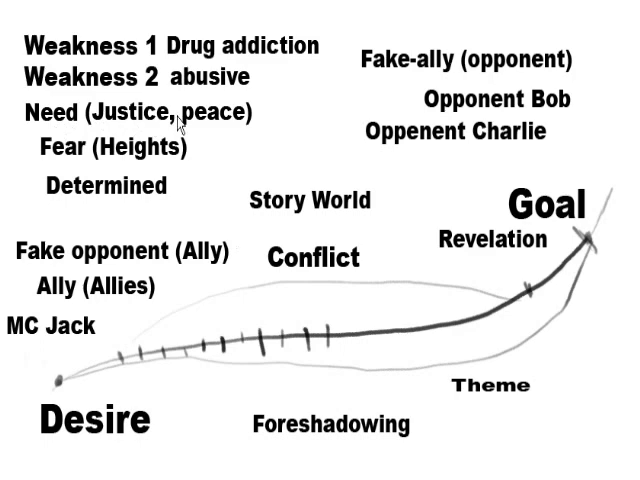
pyautogui.moveTo(288, 293)
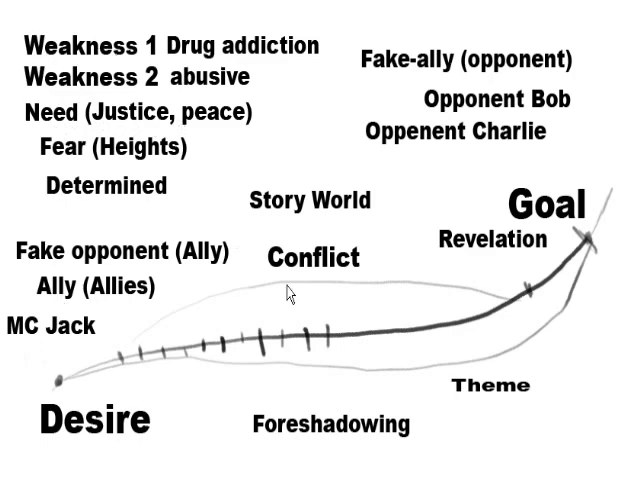
pyautogui.moveTo(520, 90)
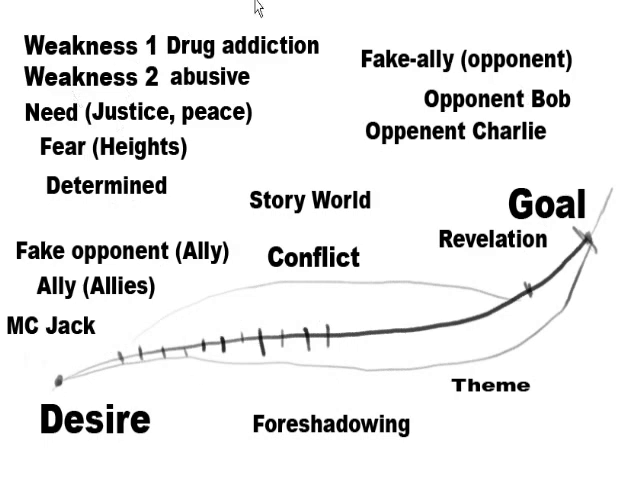
pyautogui.moveTo(478, 404)
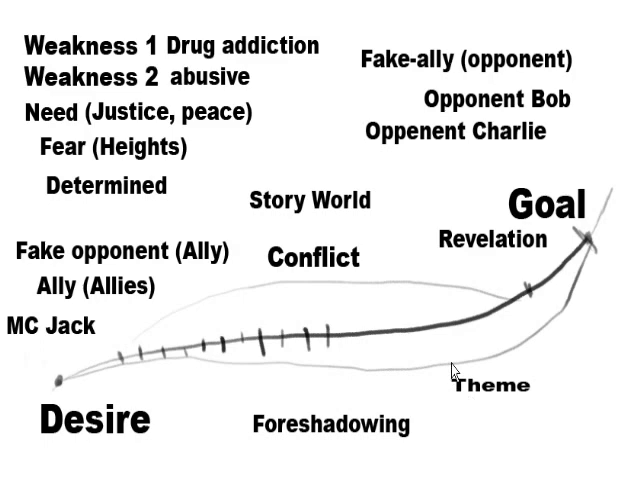
pyautogui.moveTo(419, 328)
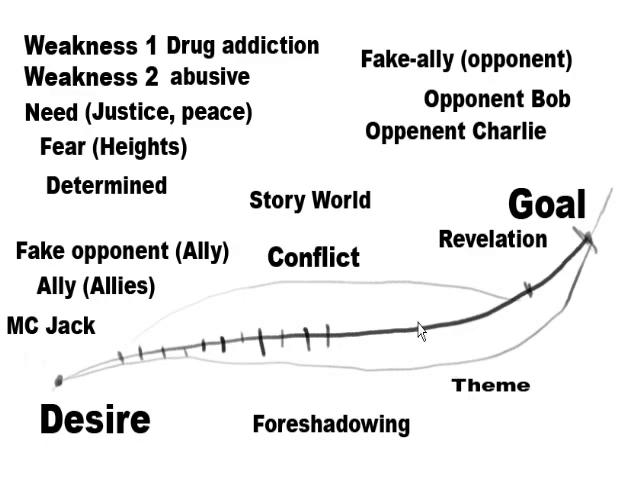
pyautogui.moveTo(416, 303)
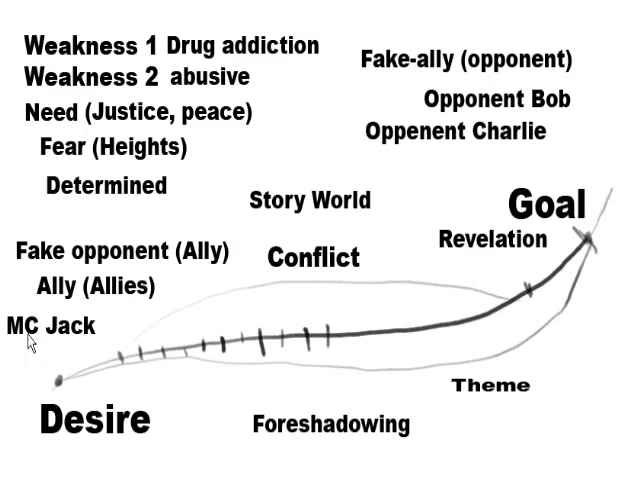
pyautogui.moveTo(65, 335)
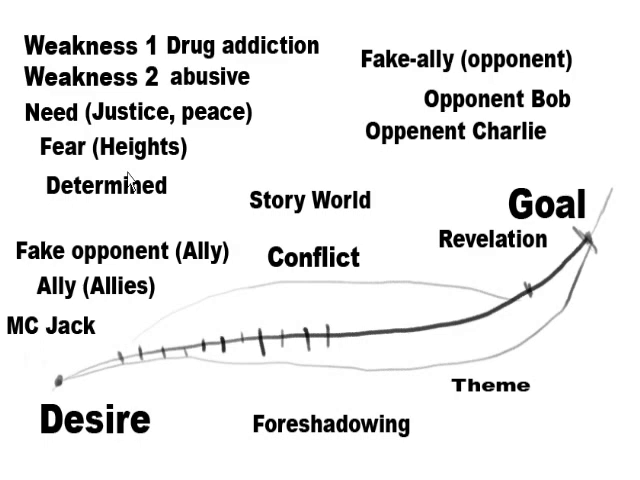
pyautogui.moveTo(146, 278)
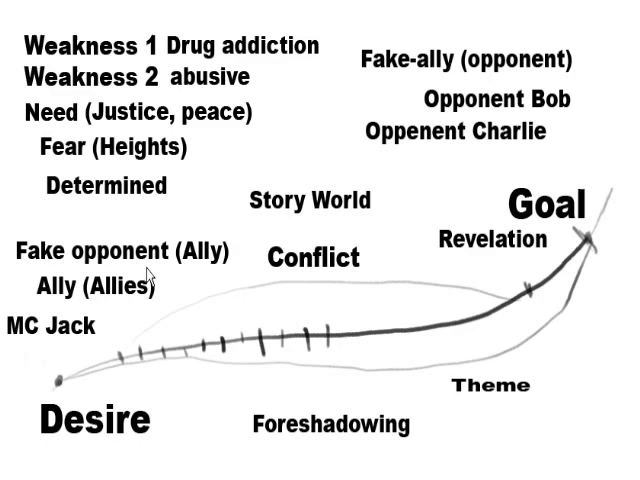
pyautogui.moveTo(148, 278)
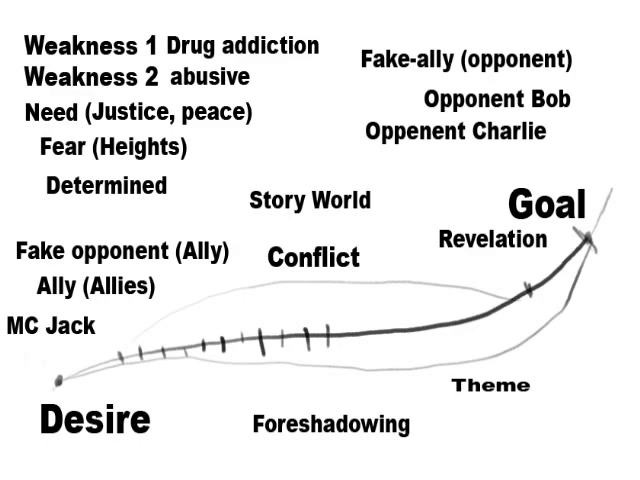
pyautogui.scroll(-3)
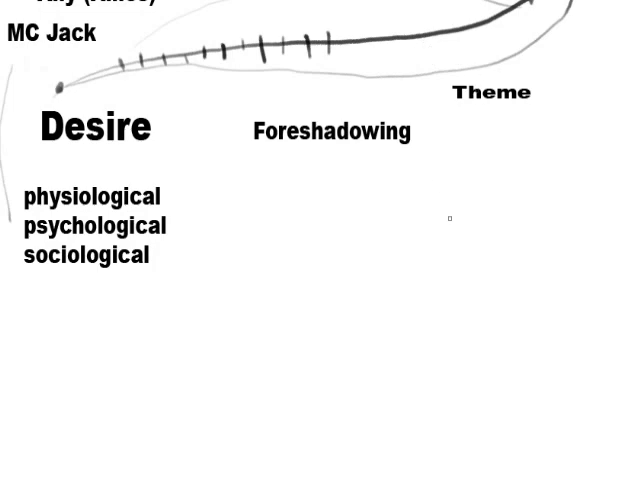
pyautogui.moveTo(474, 109)
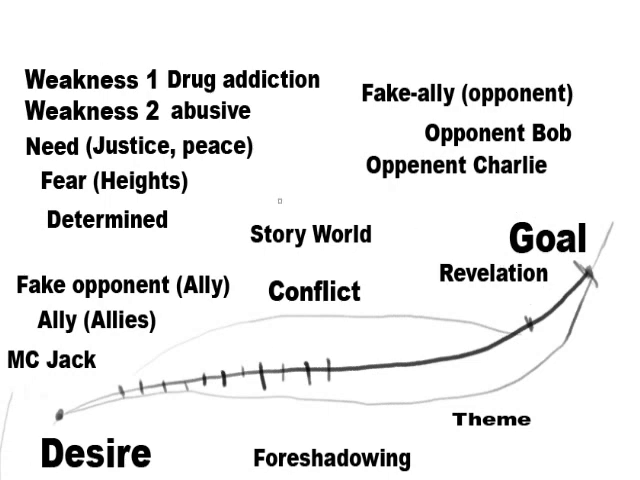
pyautogui.scroll(-3)
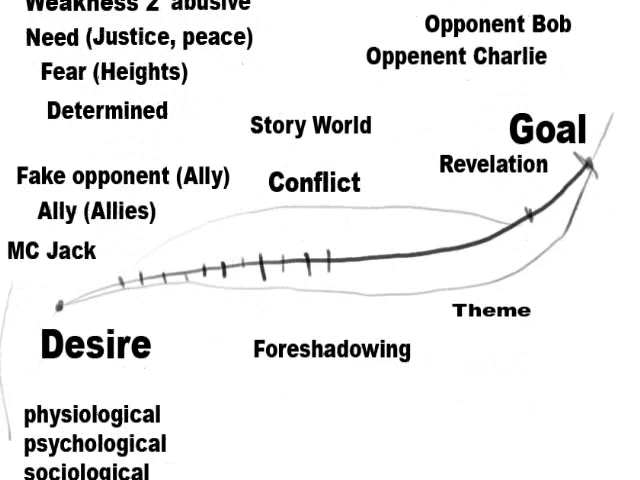